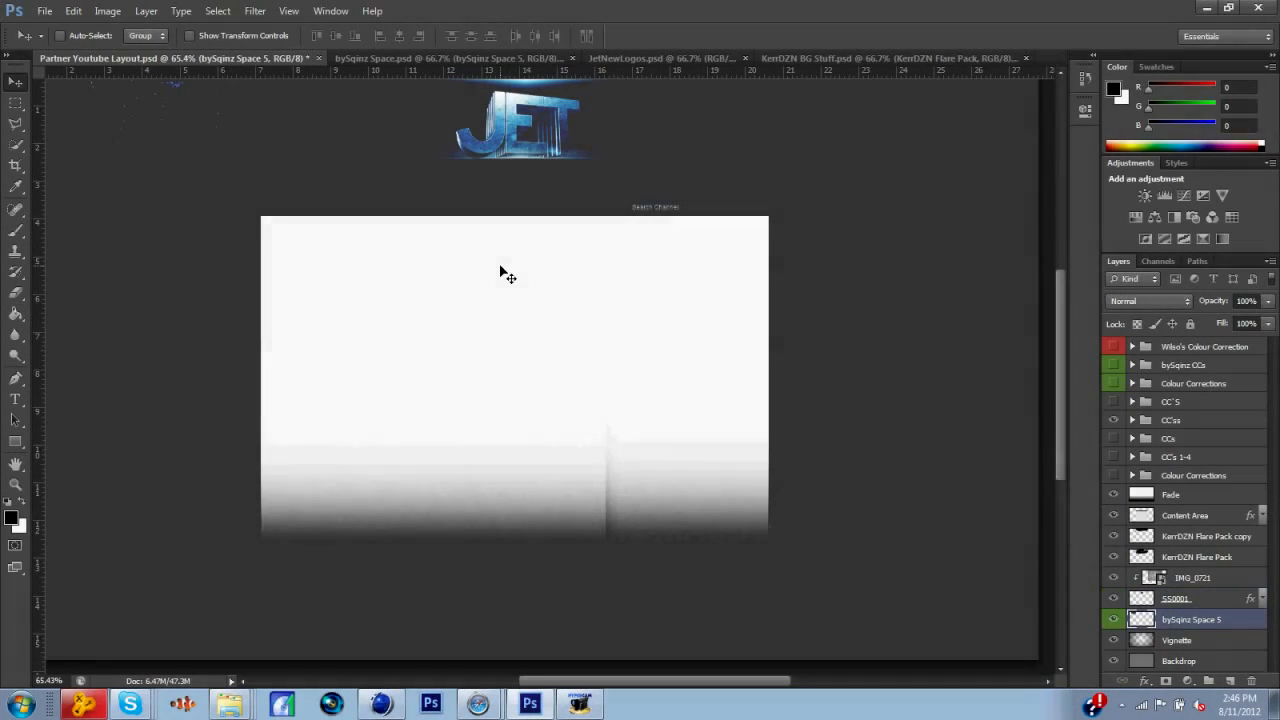
Duplicate the bySqinz Space 5 texture layer and commit a mirrored copy of it
right_click(1176, 640)
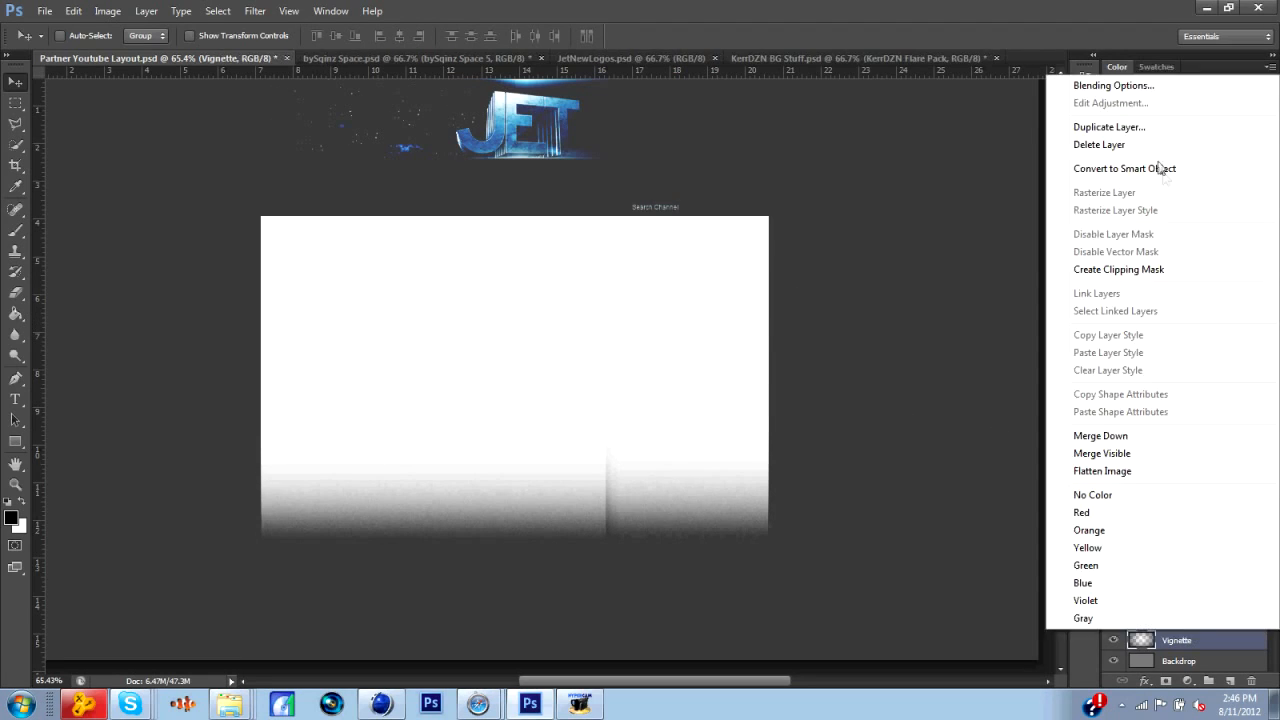
click(1108, 126)
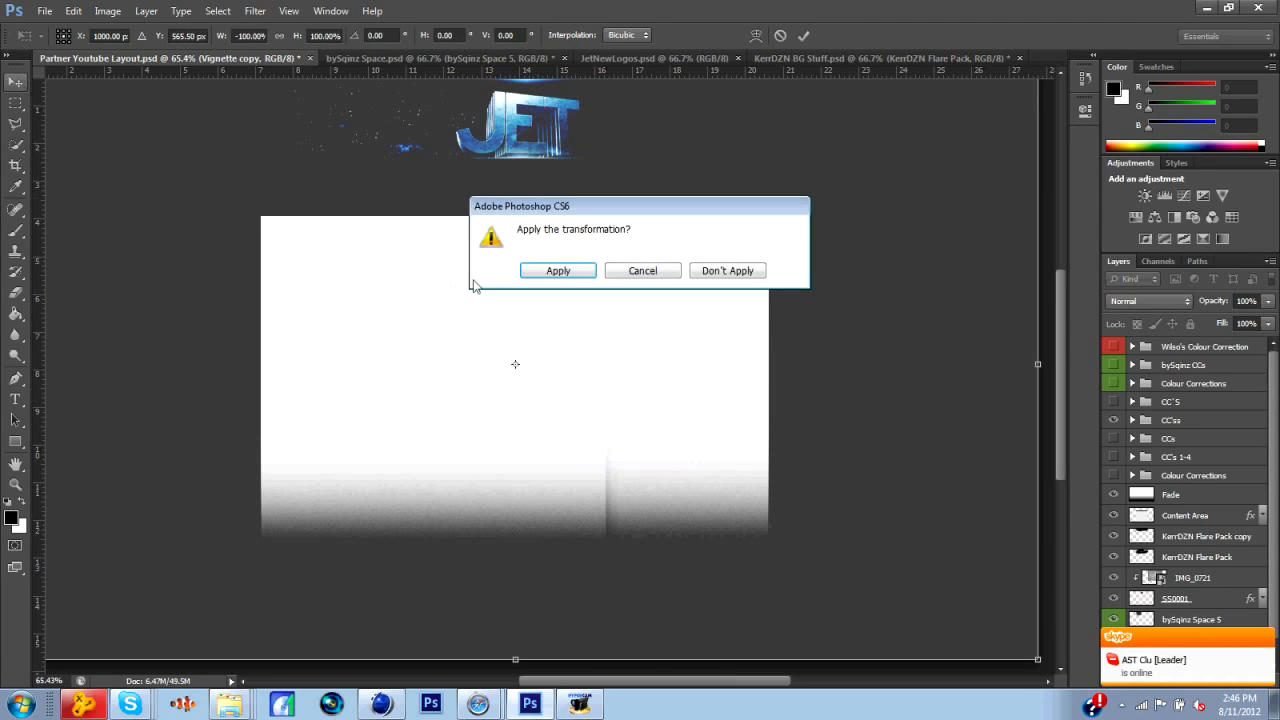
click(556, 272)
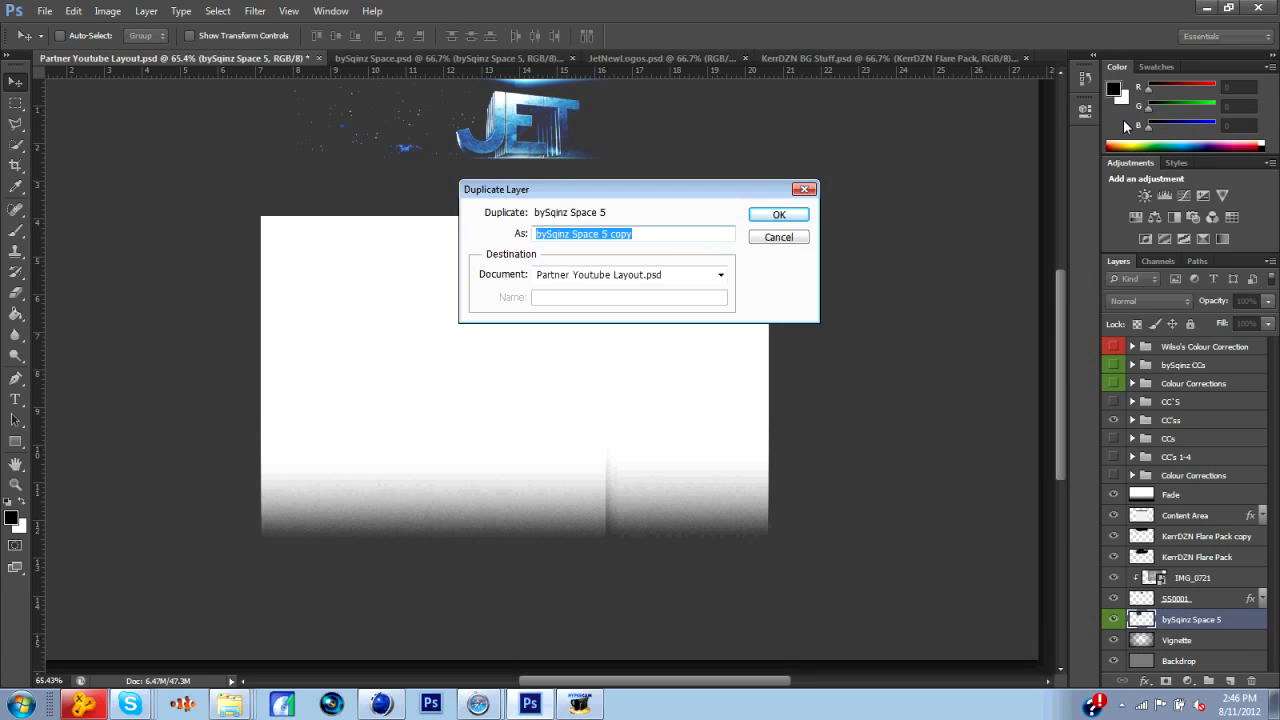
click(778, 214)
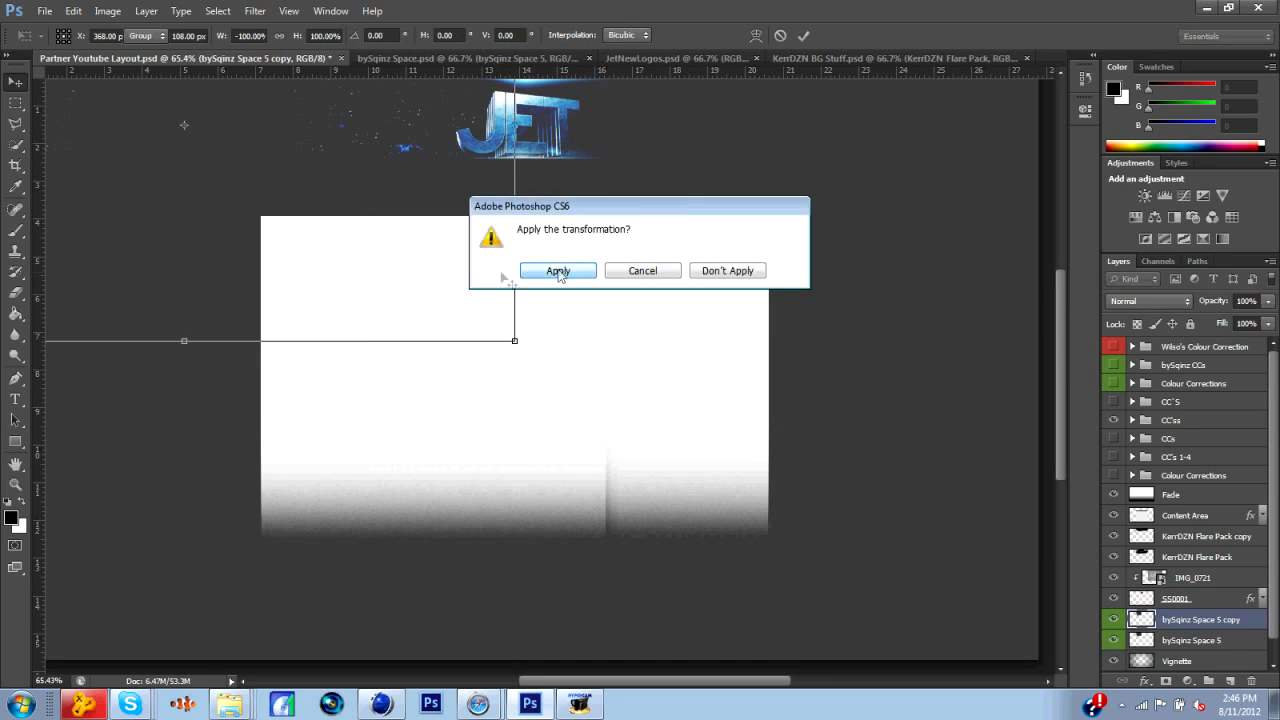
click(556, 270)
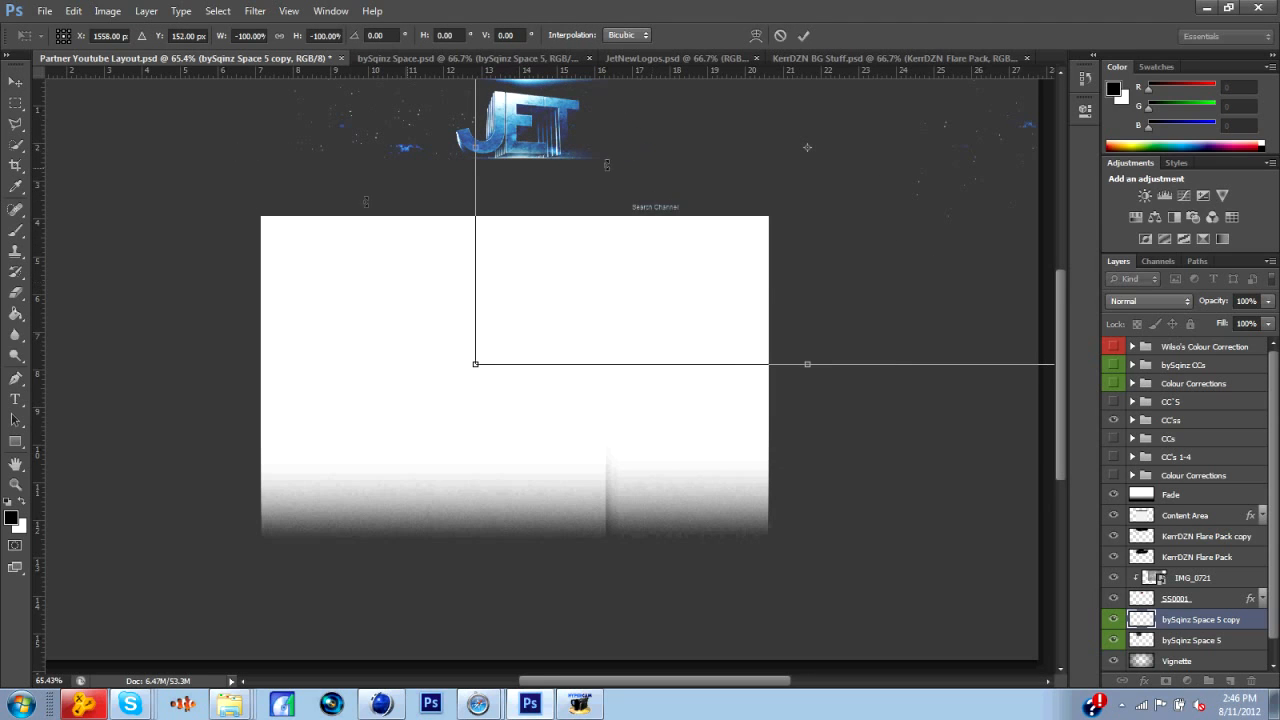
click(804, 36)
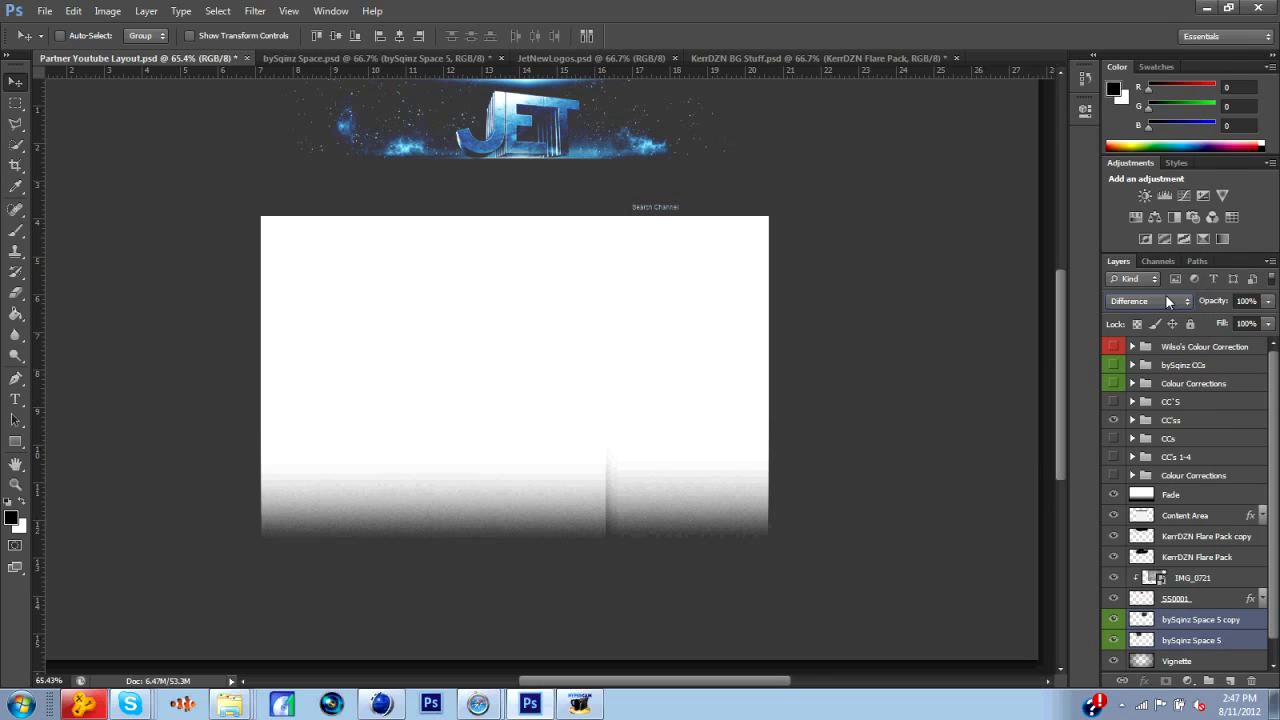
Blend the texture copy in Linear Light and ready the Eraser on the Space 5 layers
click(1148, 300)
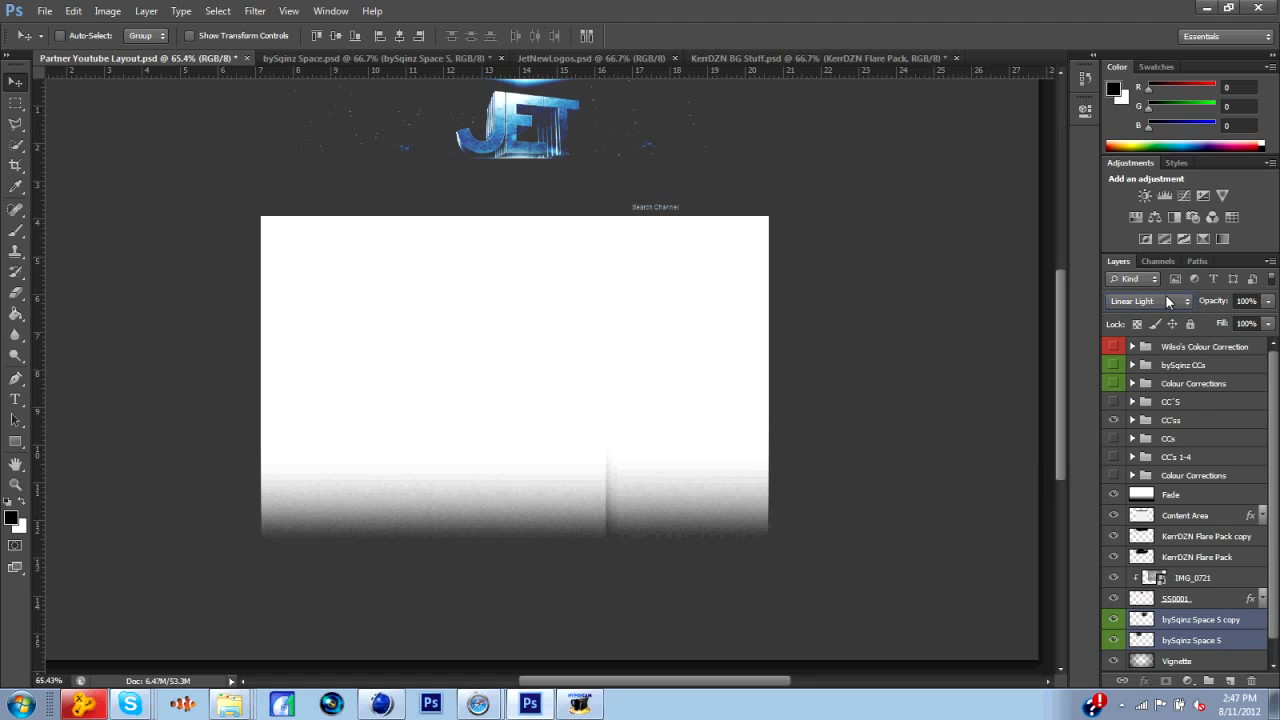
click(1200, 620)
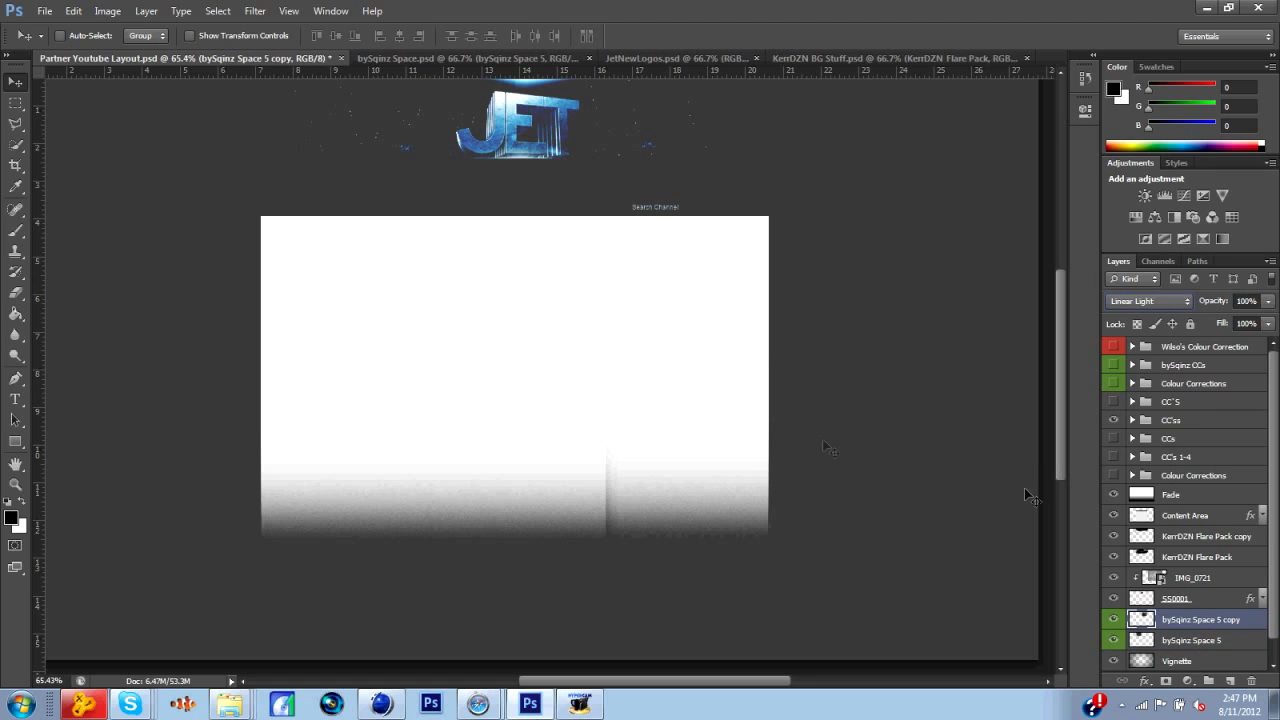
click(80, 36)
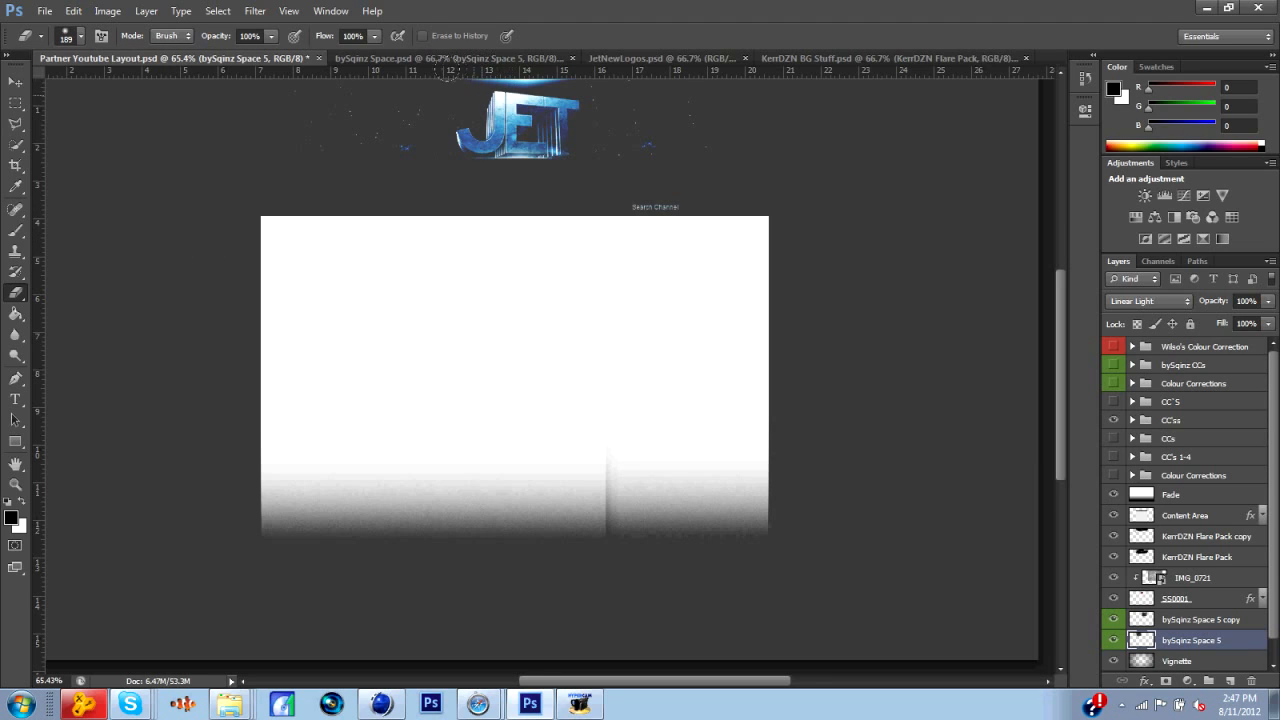
click(1200, 620)
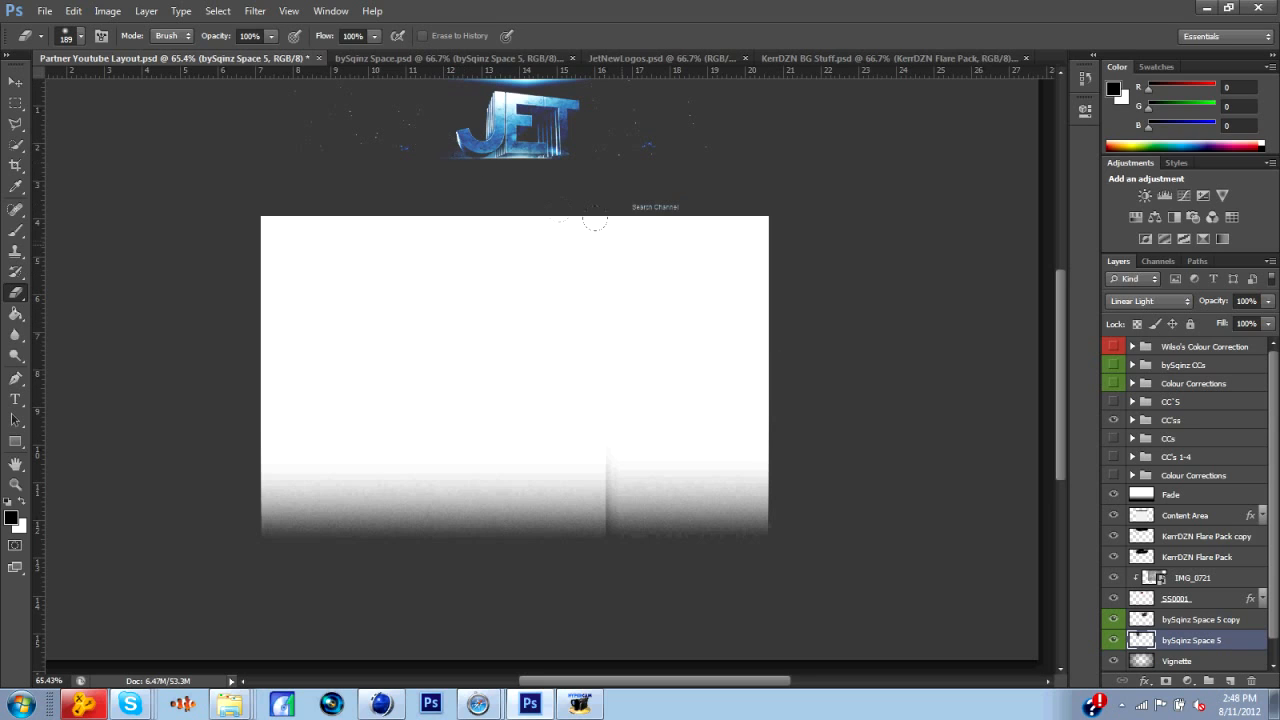
click(1200, 620)
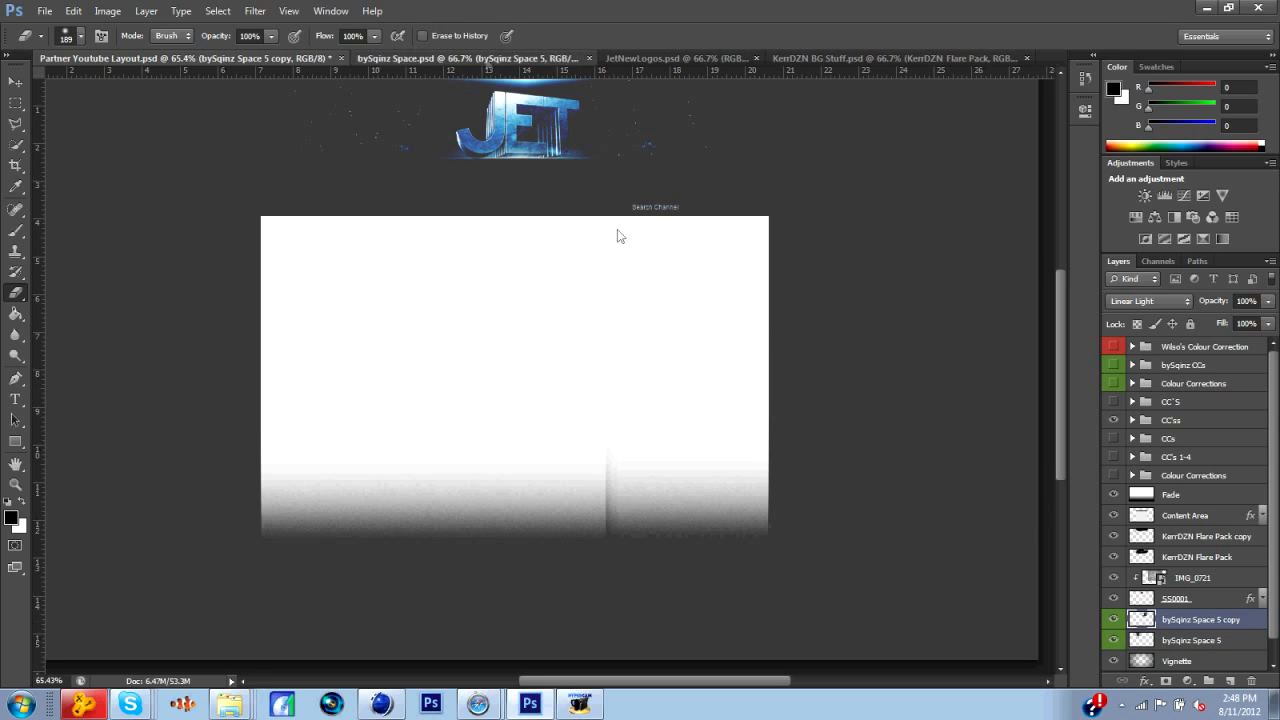
Bring the bySqinz Space 4 texture into the banner, duplicate it and vary its blend mode
click(460, 58)
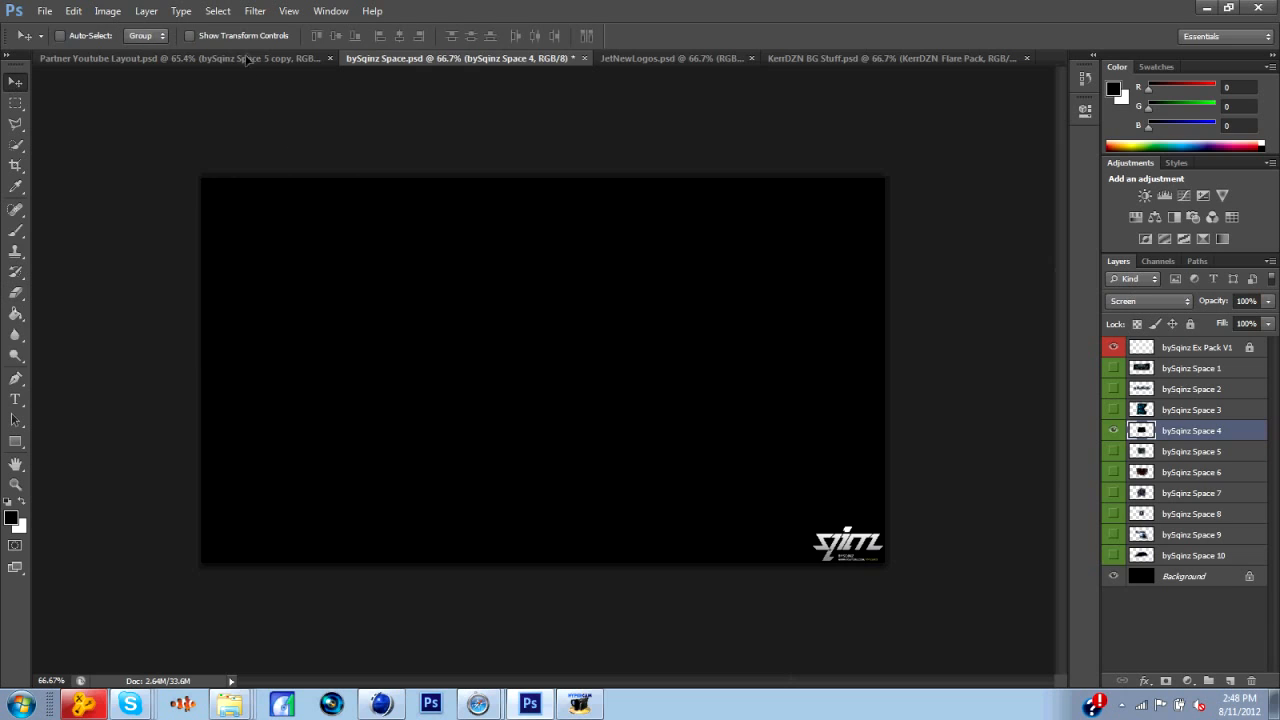
click(170, 58)
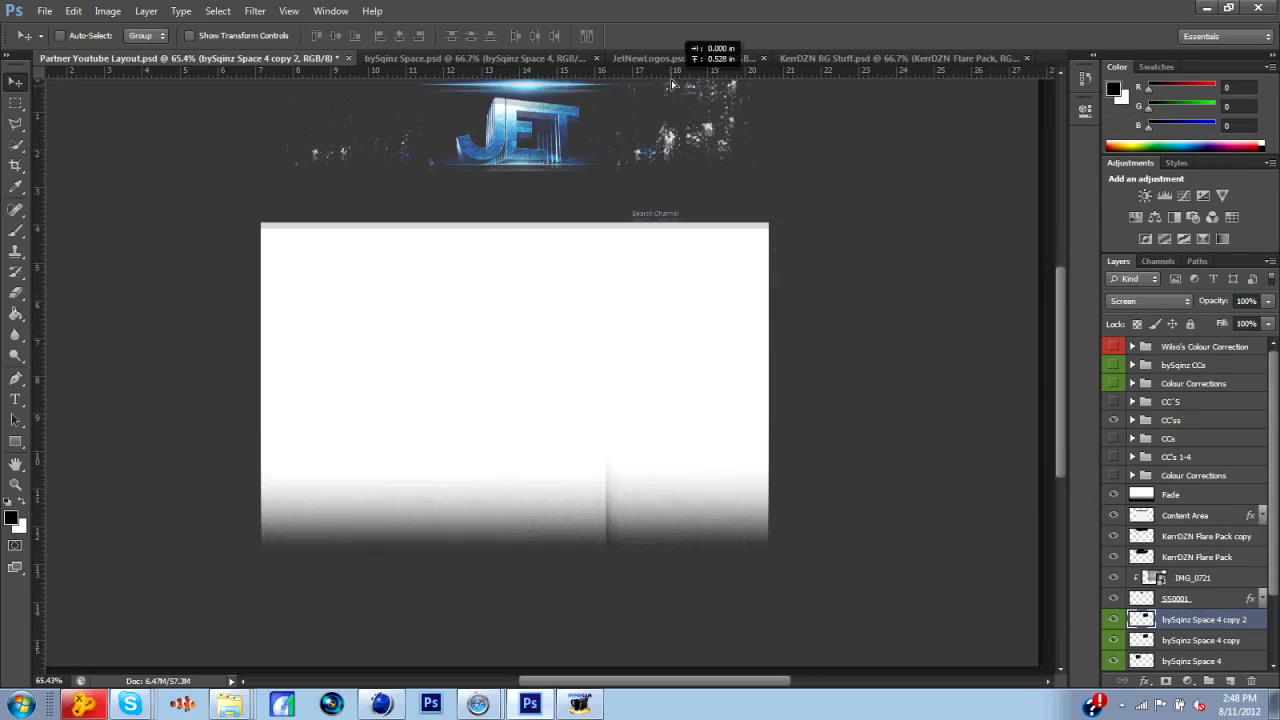
scroll(up, 3)
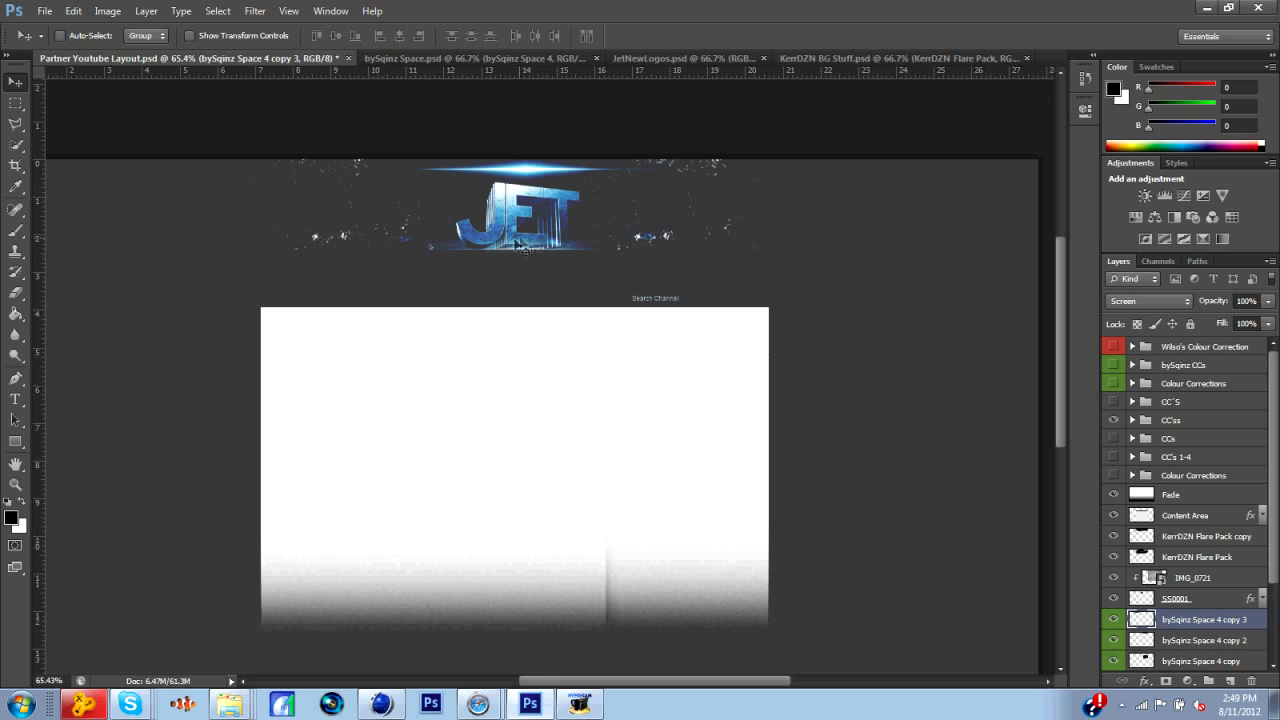
click(1204, 480)
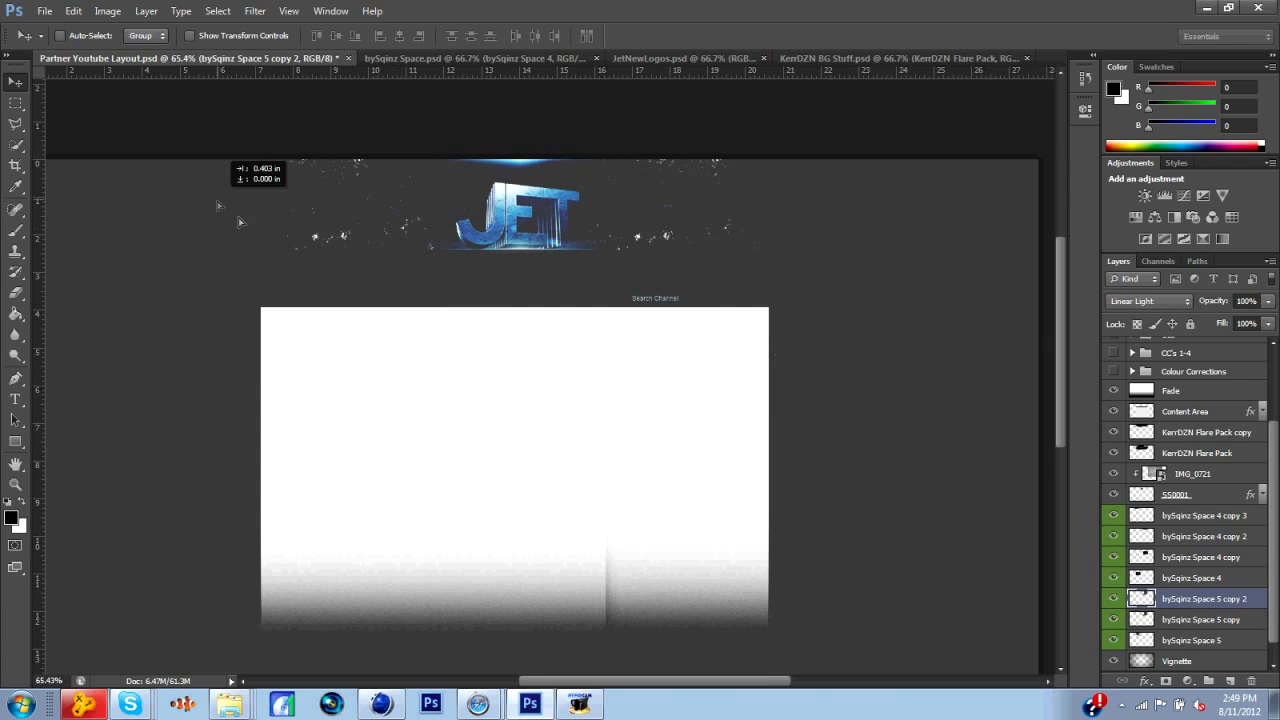
click(1150, 300)
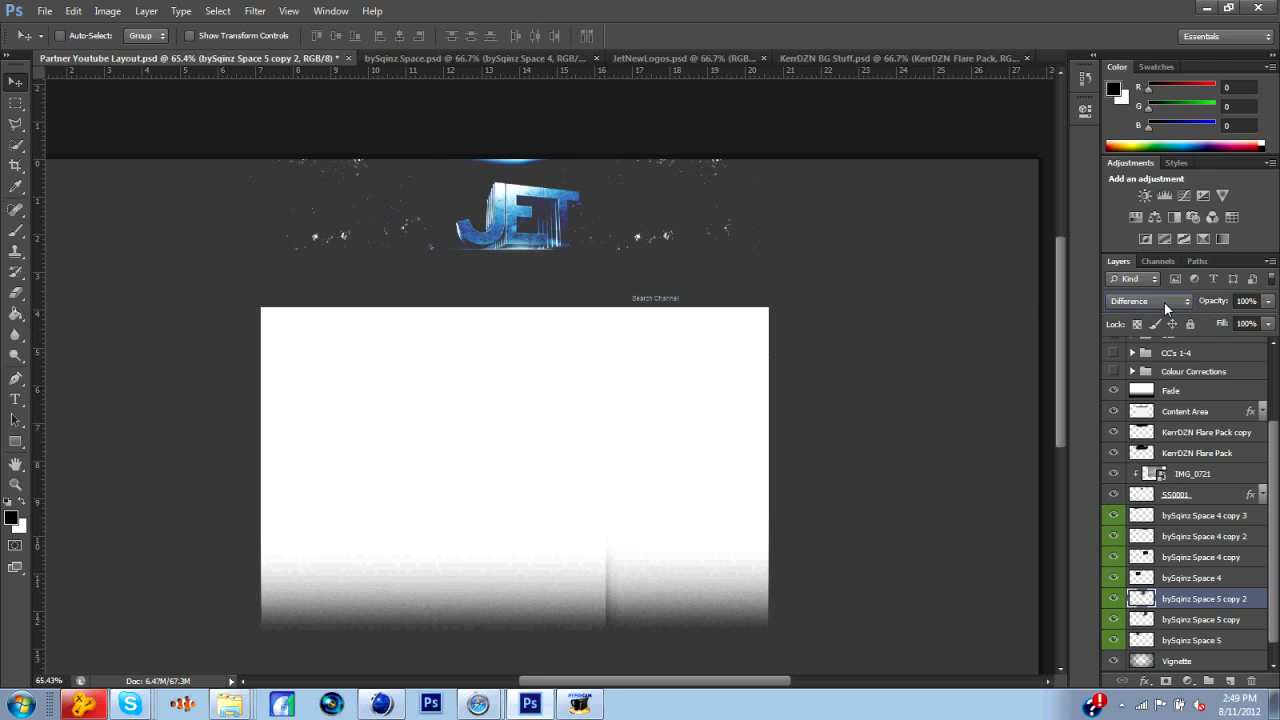
Scale up the JET logo layer and commit the transform
click(1148, 300)
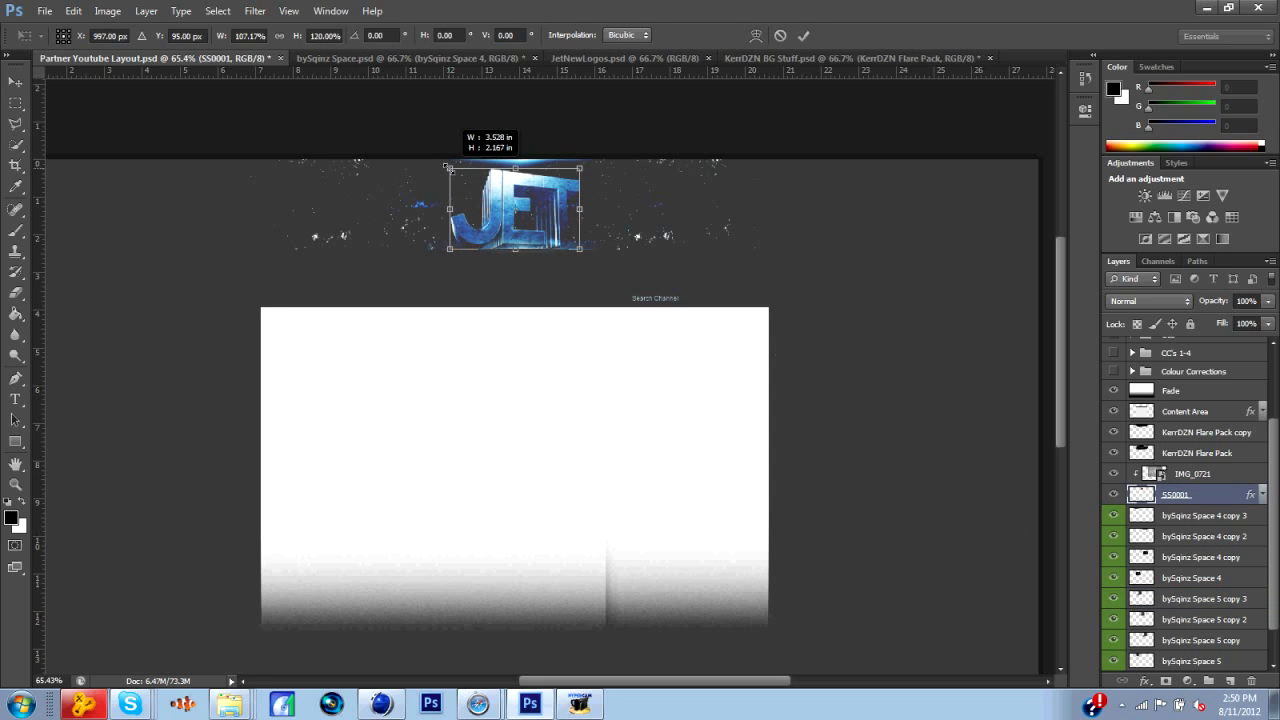
click(804, 36)
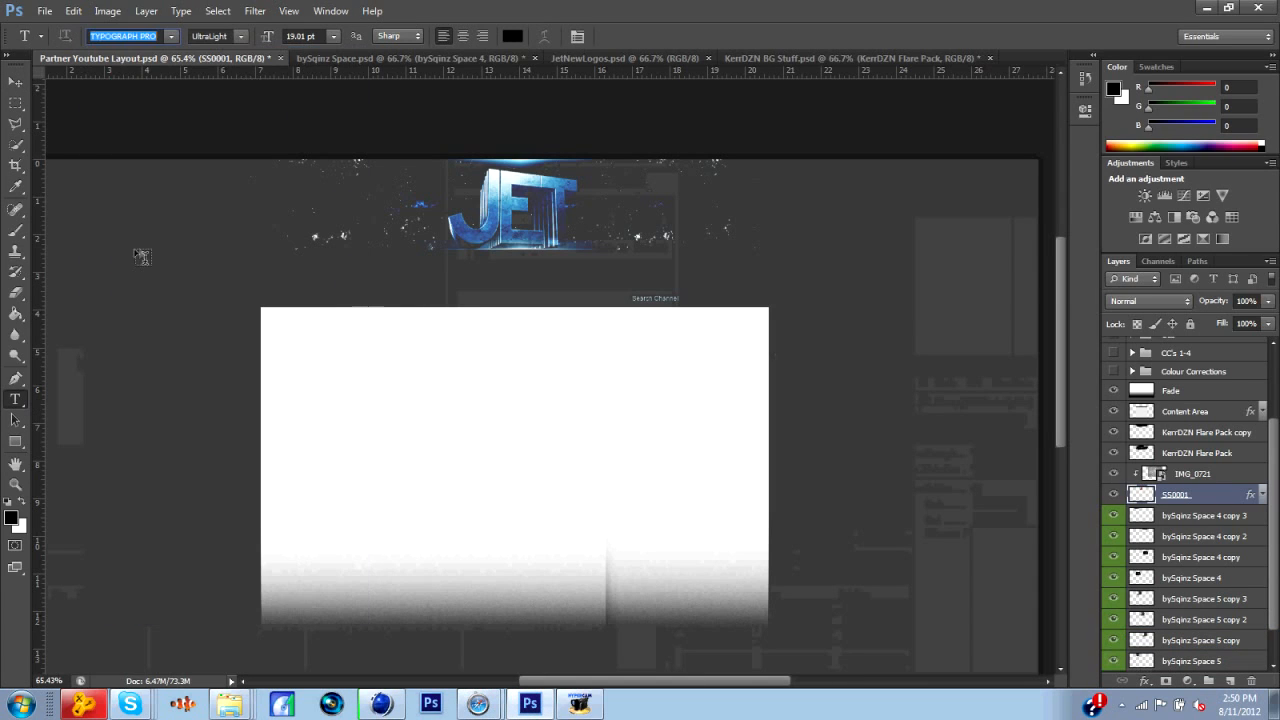
Add a DESIGNER label left of the logo in Typograph Pro Light and drag a copy along the guide
click(136, 248)
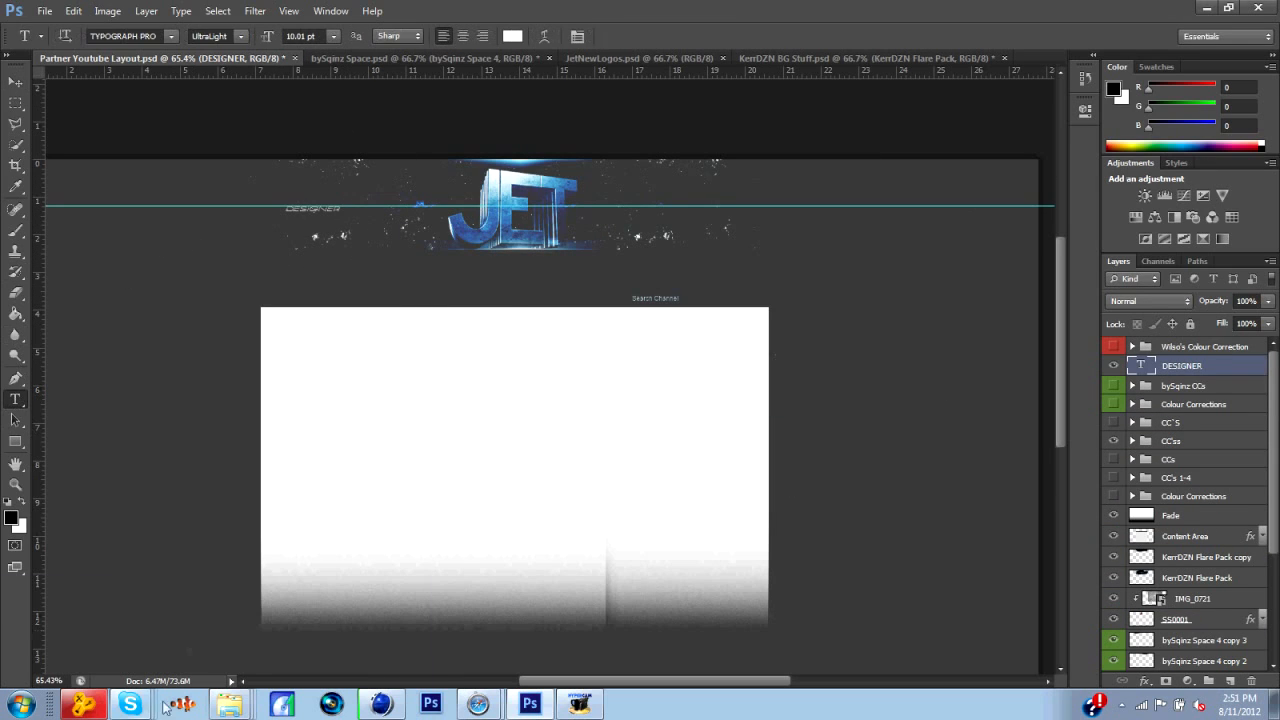
mouse_move(344, 216)
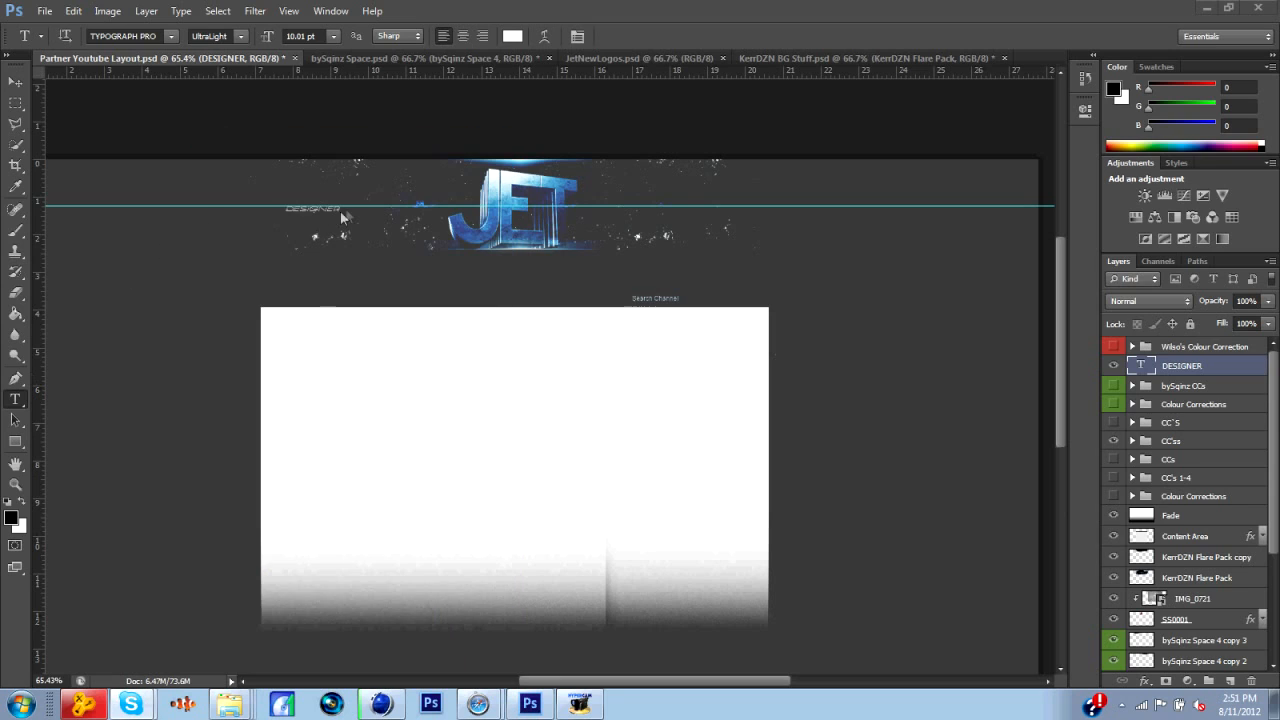
click(240, 36)
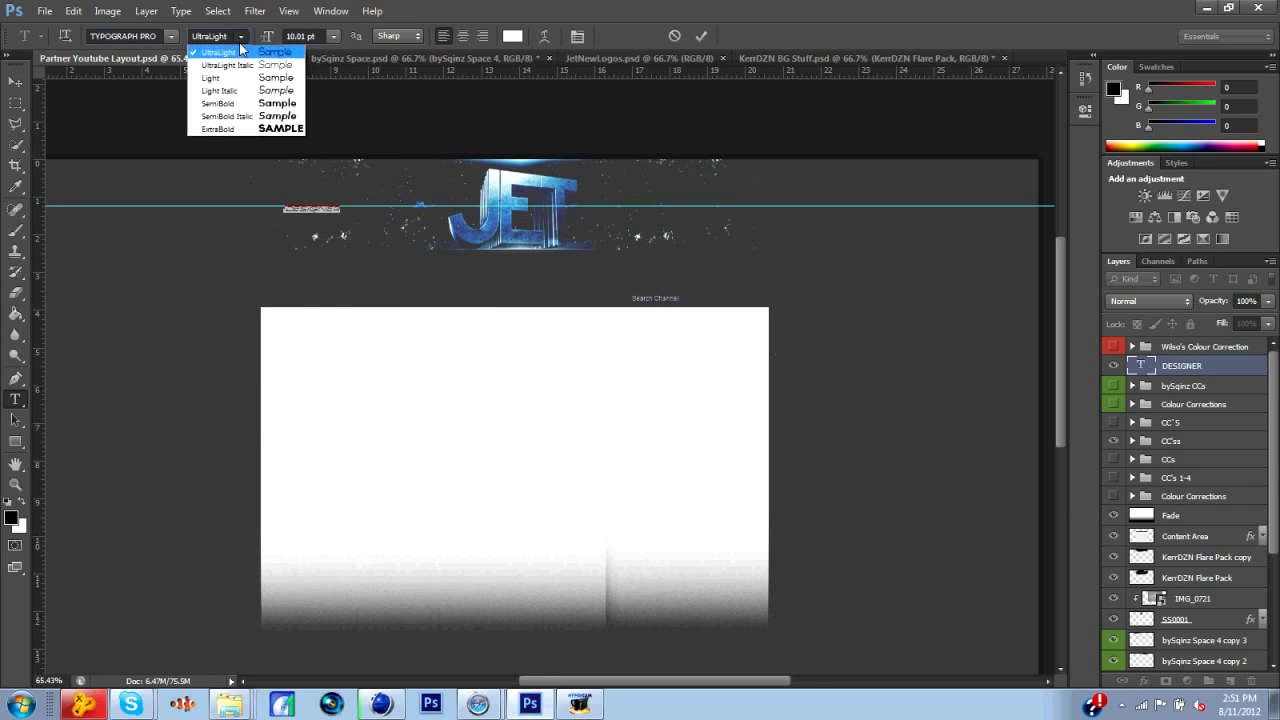
click(216, 128)
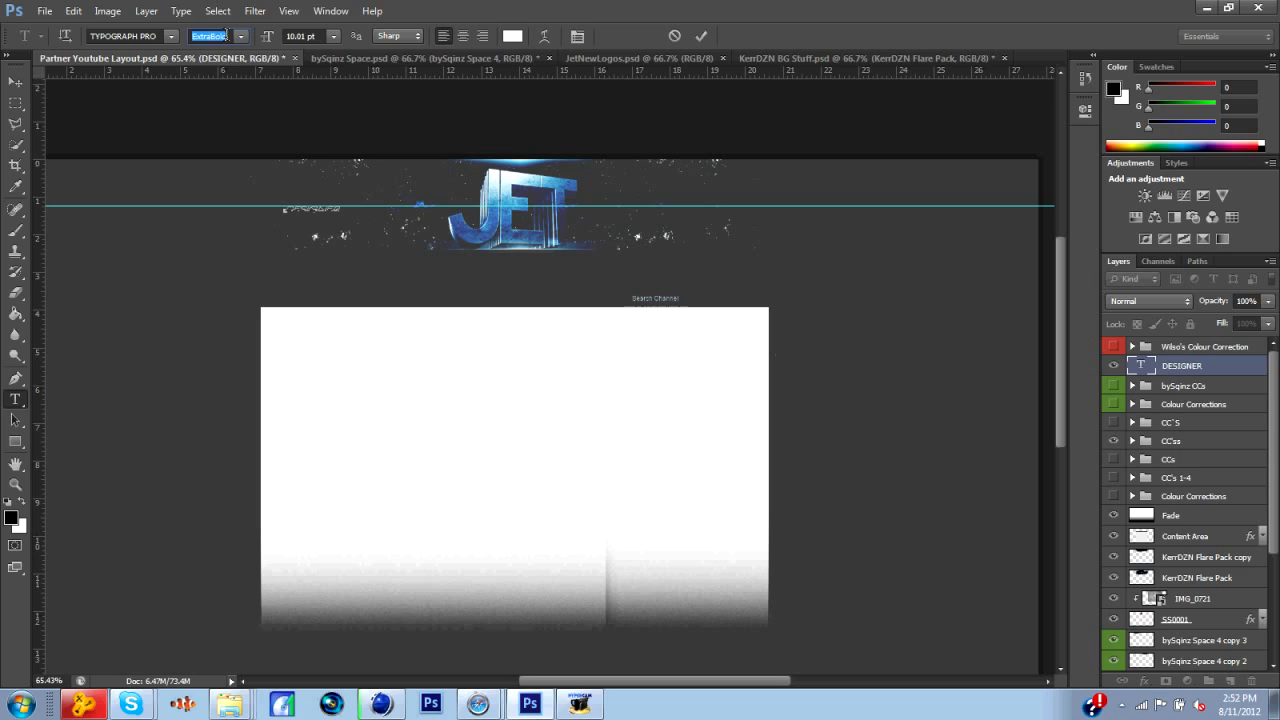
click(210, 36)
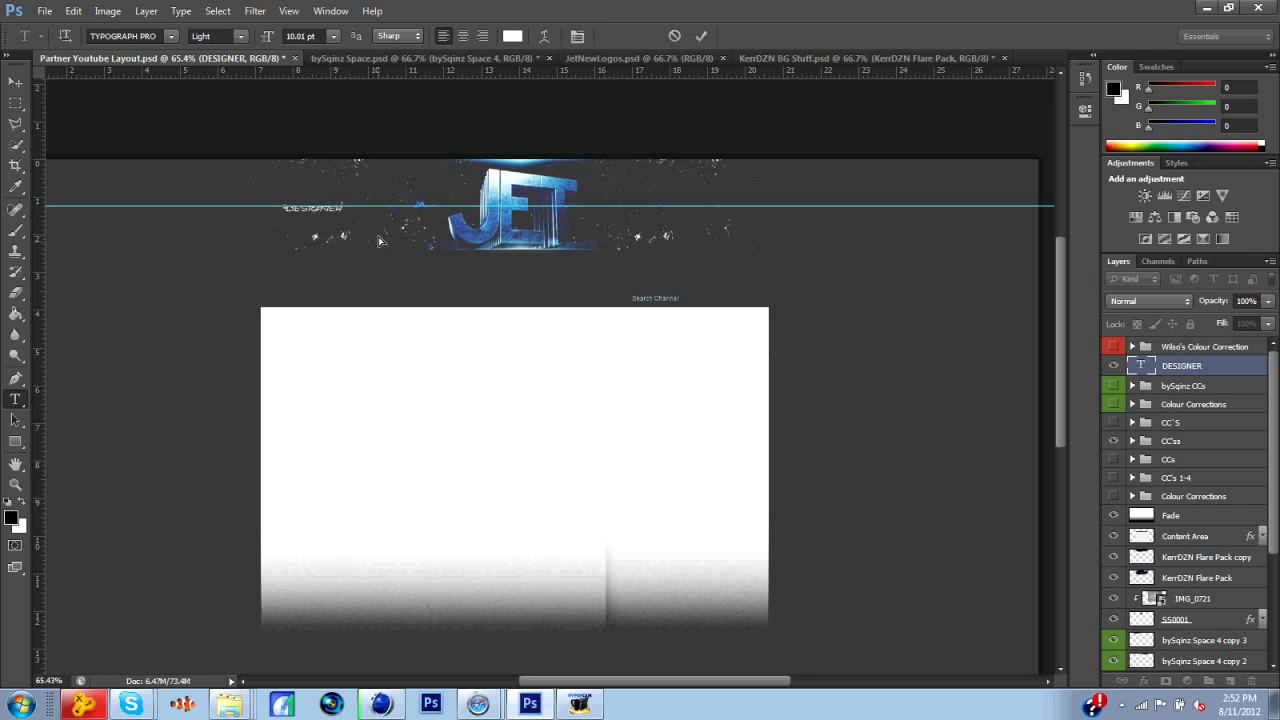
drag(312, 206, 740, 206)
text(jet)
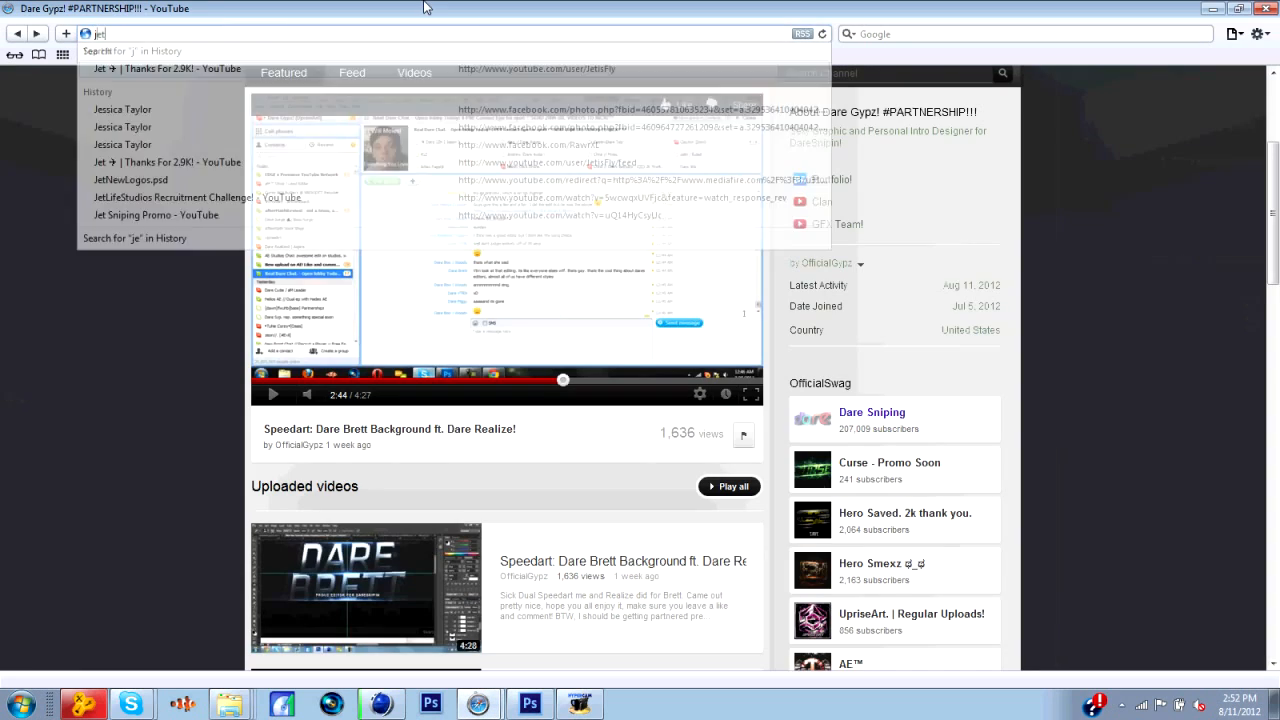
click(528, 704)
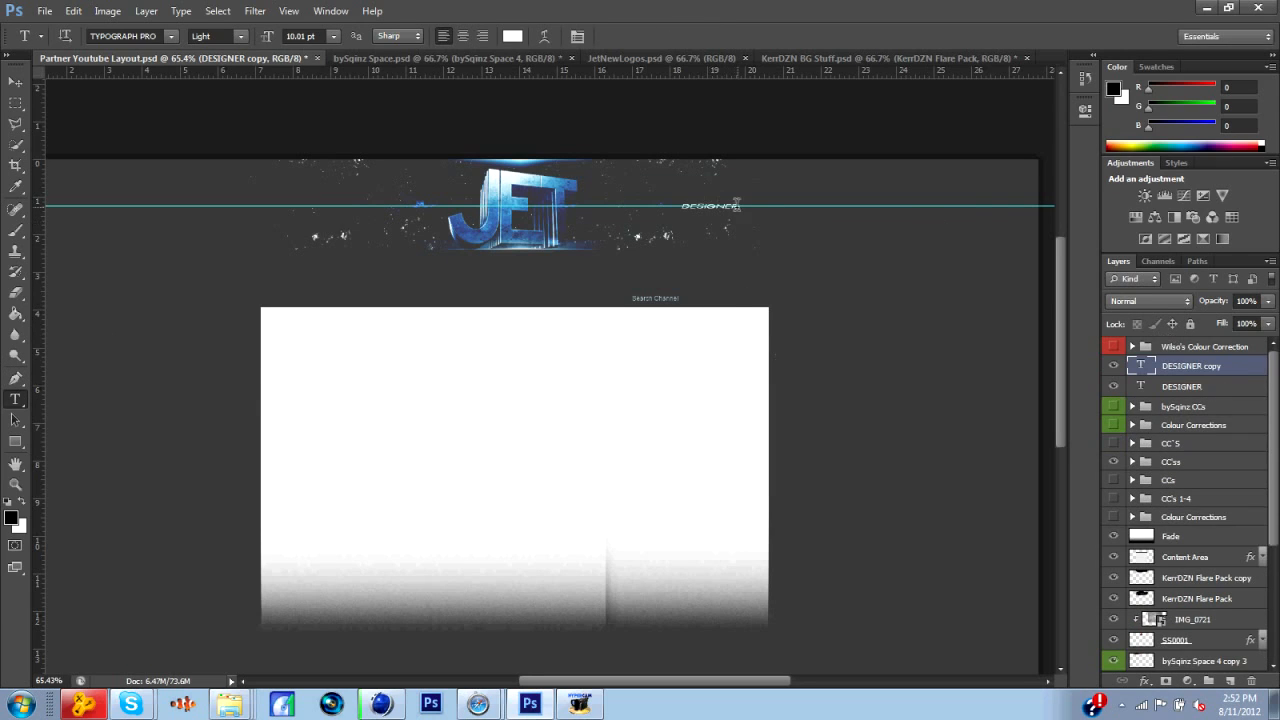
Retype the duplicated labels as TWITTER, STUDIOS and NETWORK along the guide
click(710, 206)
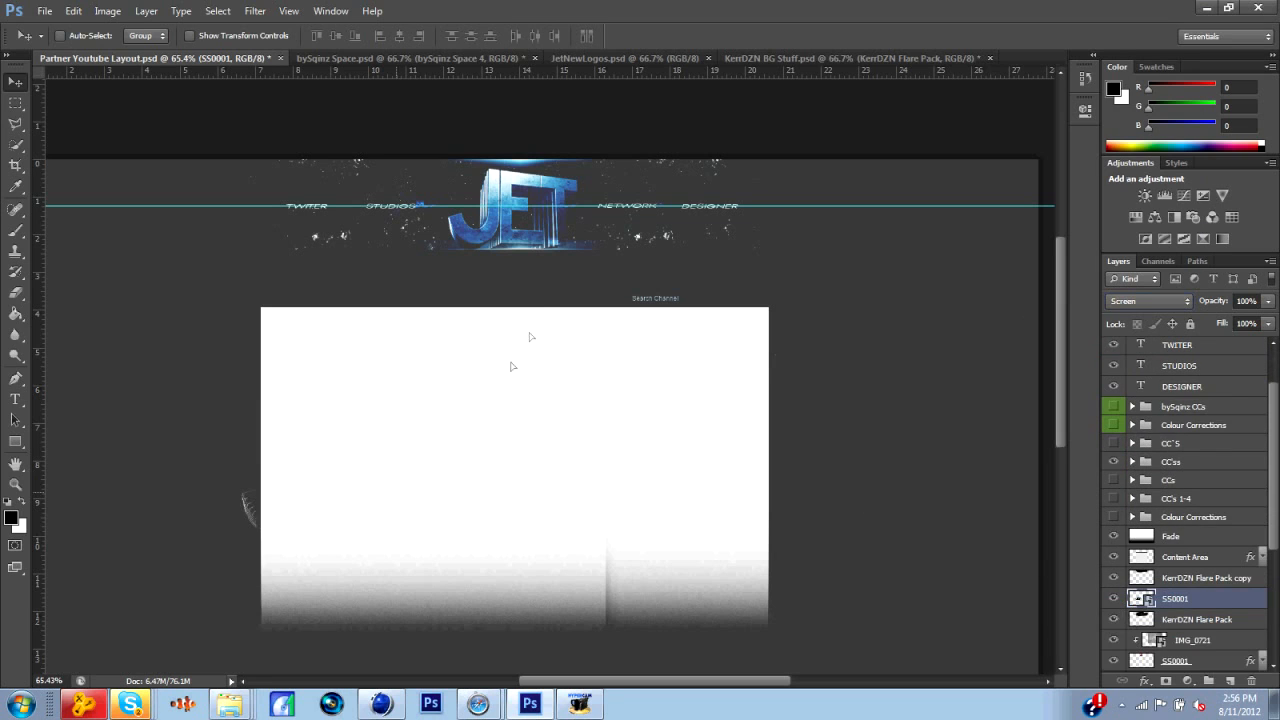
Apply a Ripple distortion (Amount 100, Size Medium) to a copy of the SS0001 sparkle texture
scroll(down, 3)
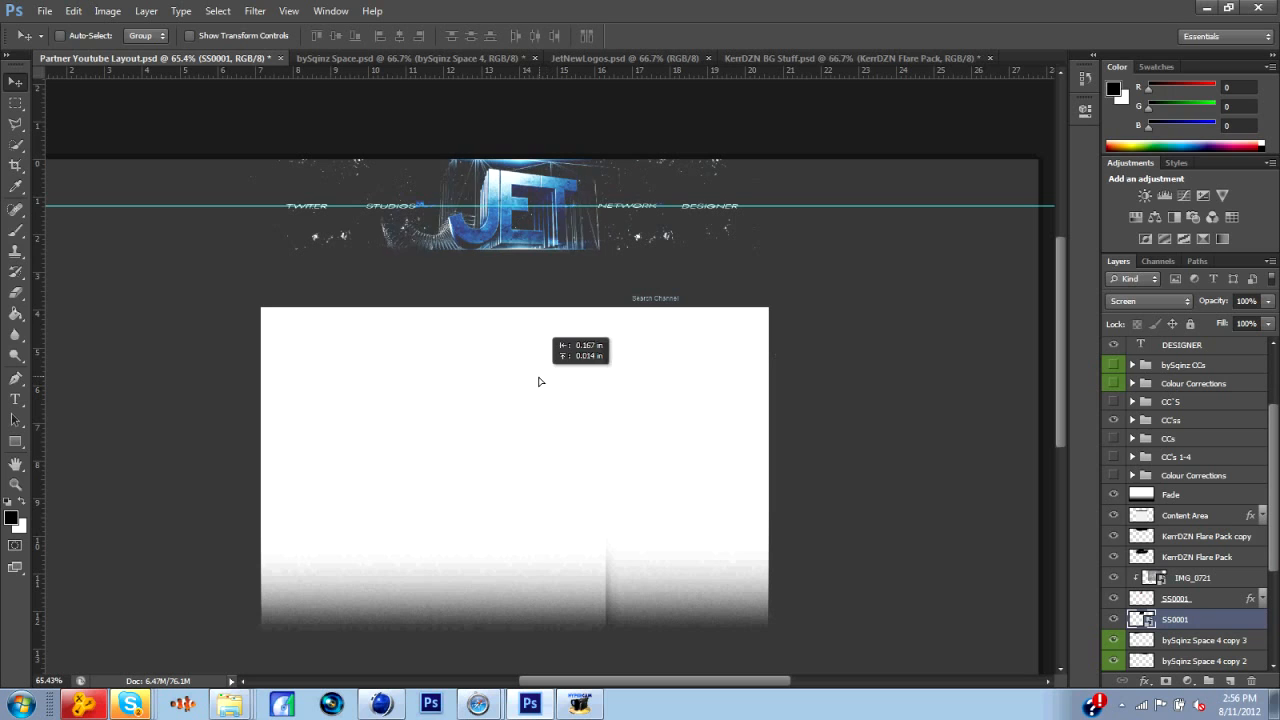
click(256, 12)
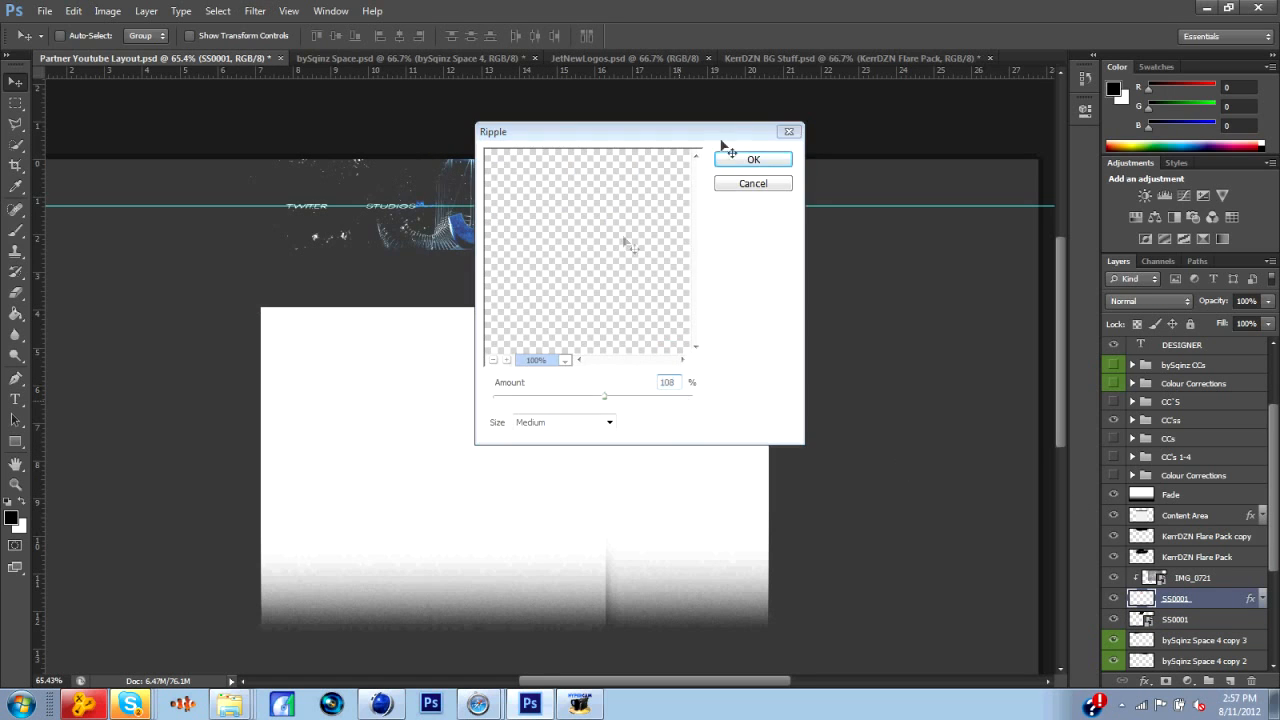
click(752, 160)
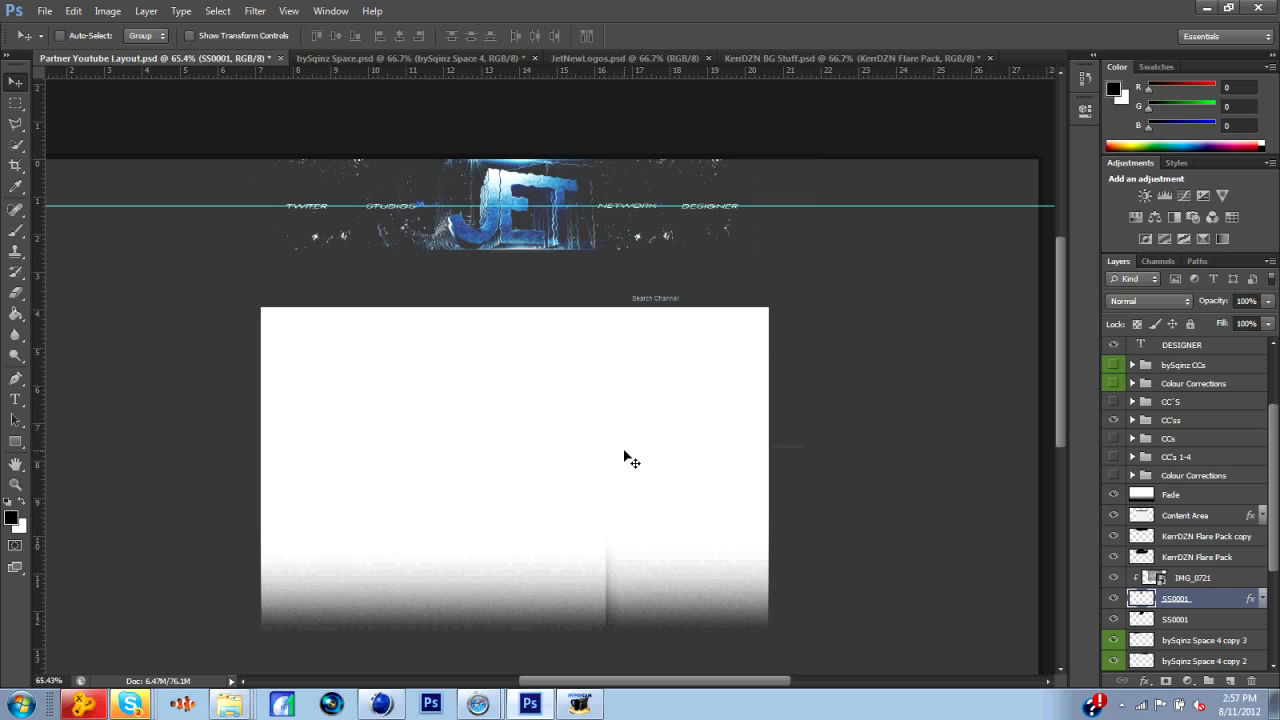
click(130, 704)
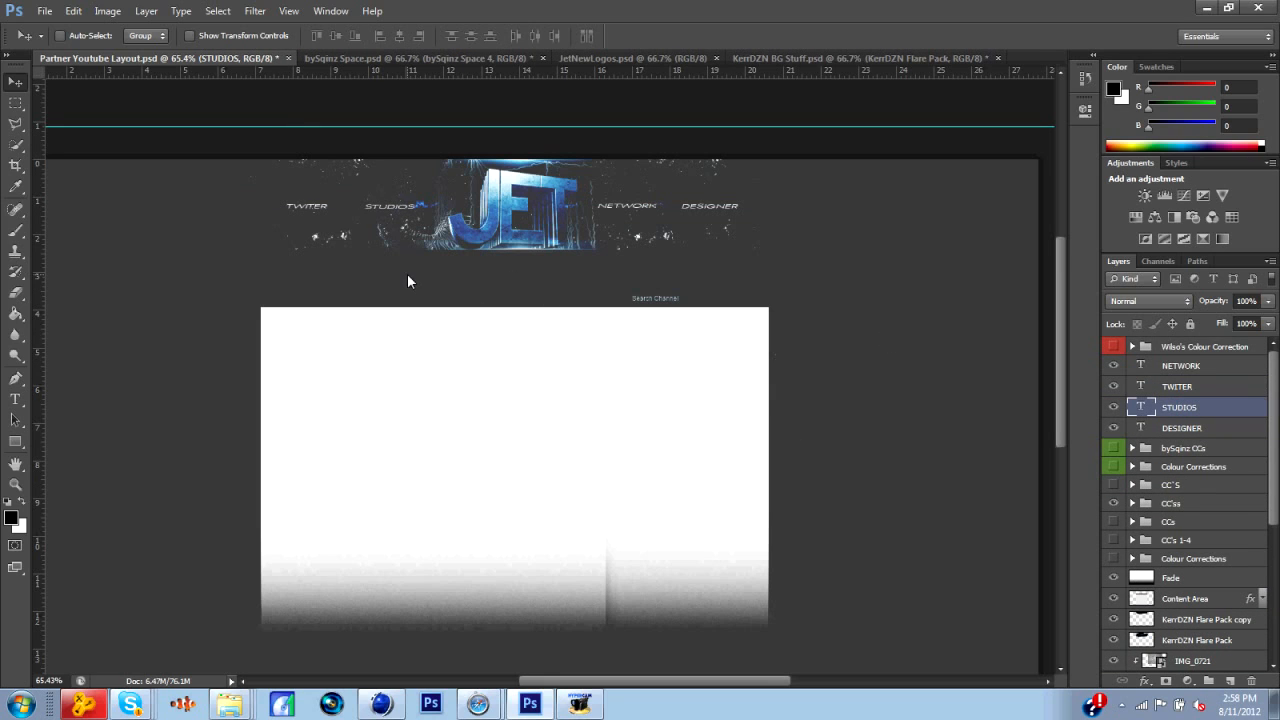
Duplicate the bySqinz Space 6 texture and move the copy toward the NETWORK and DESIGNER labels
click(1180, 364)
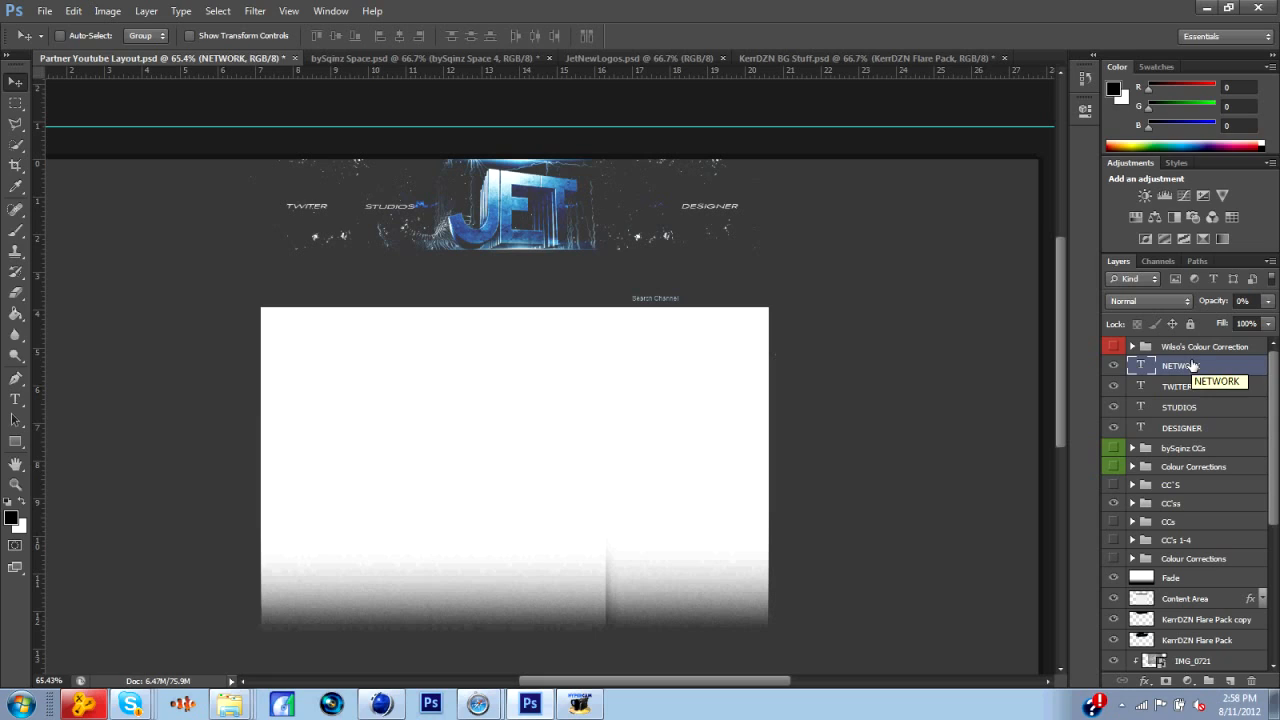
click(1180, 408)
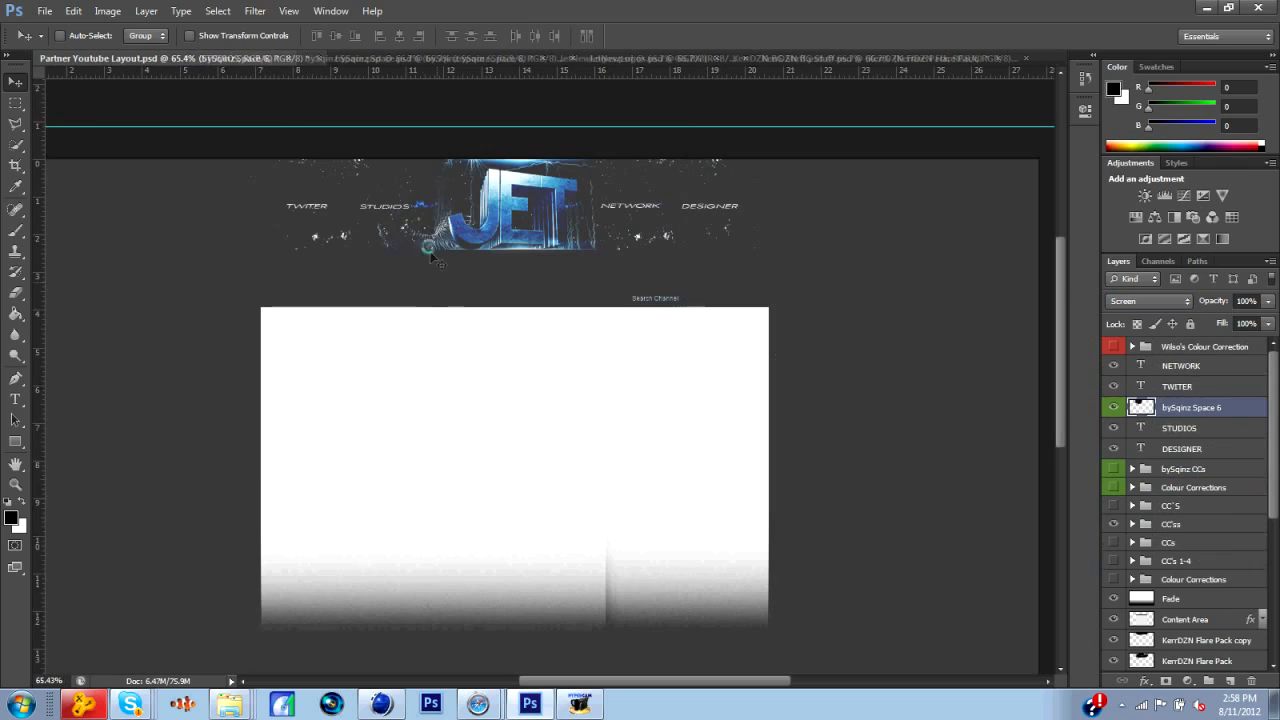
scroll(down, 3)
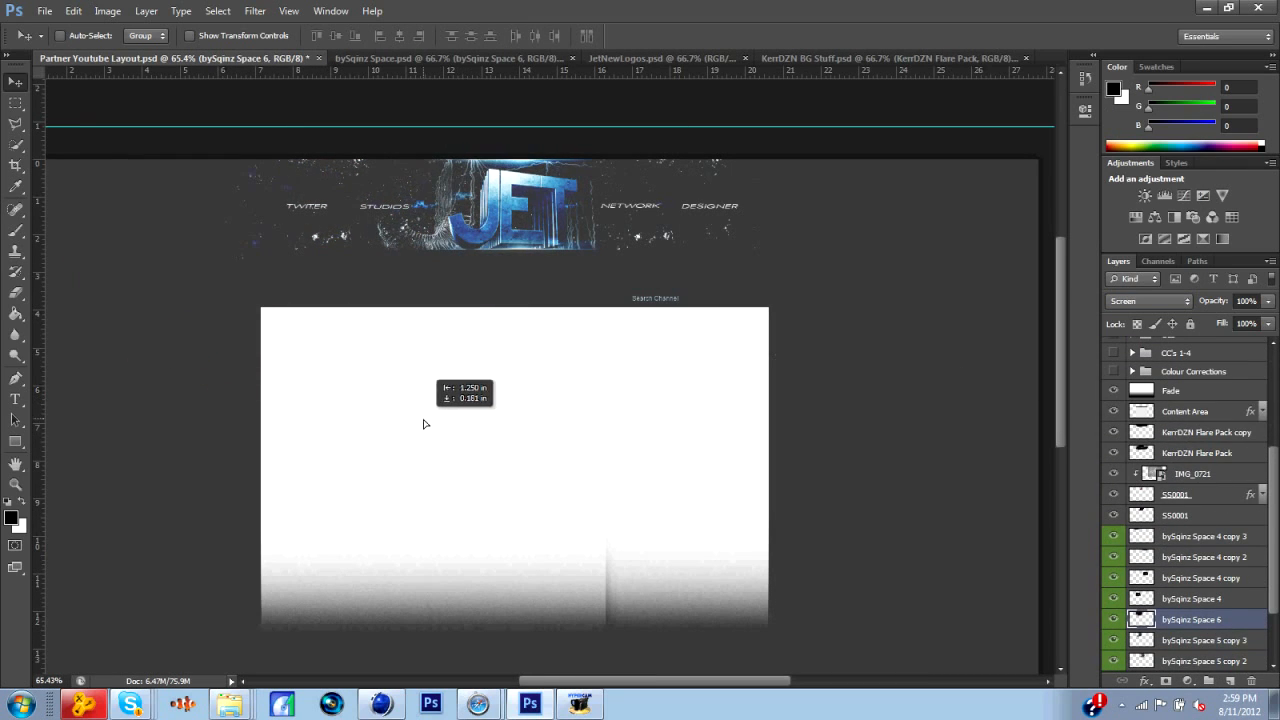
drag(424, 424, 680, 268)
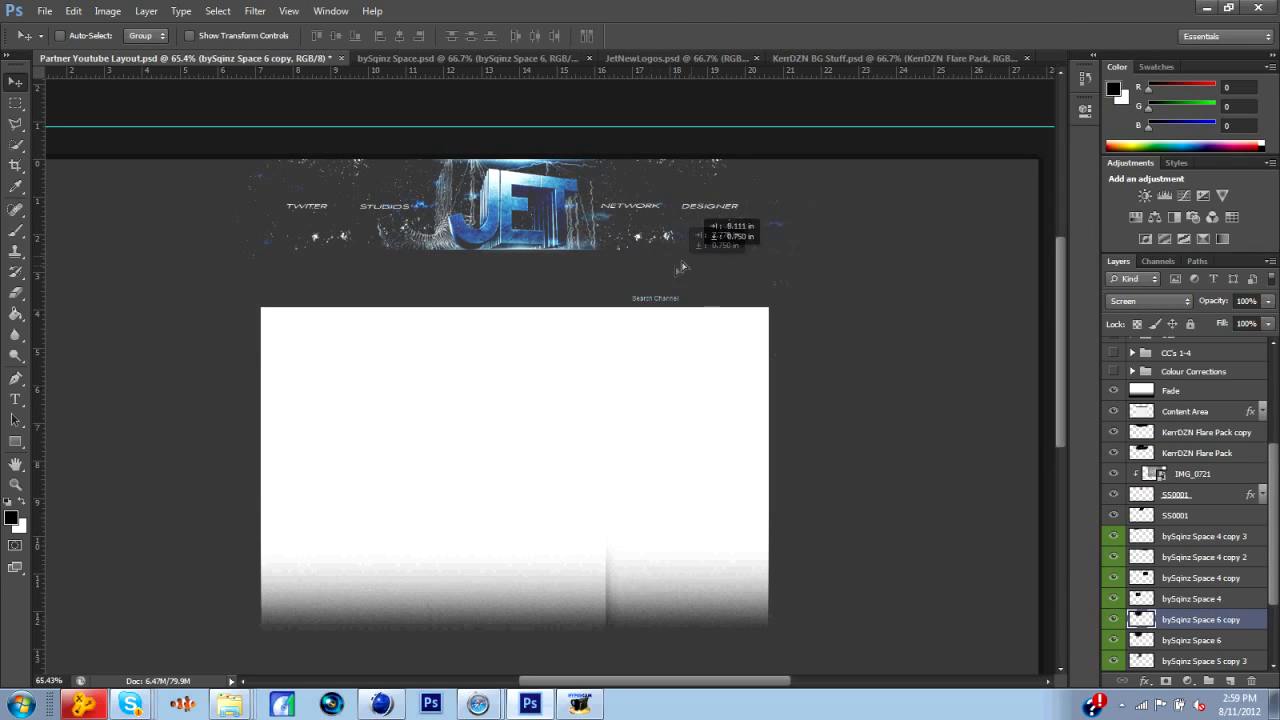